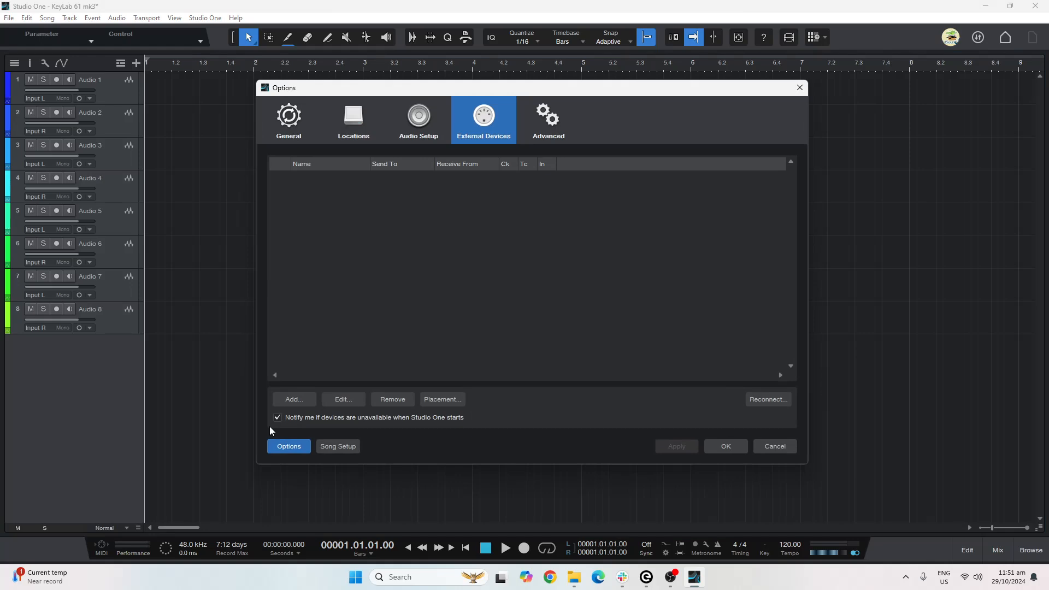
{"action": "mouse_move", "coordinate": [484, 140]}
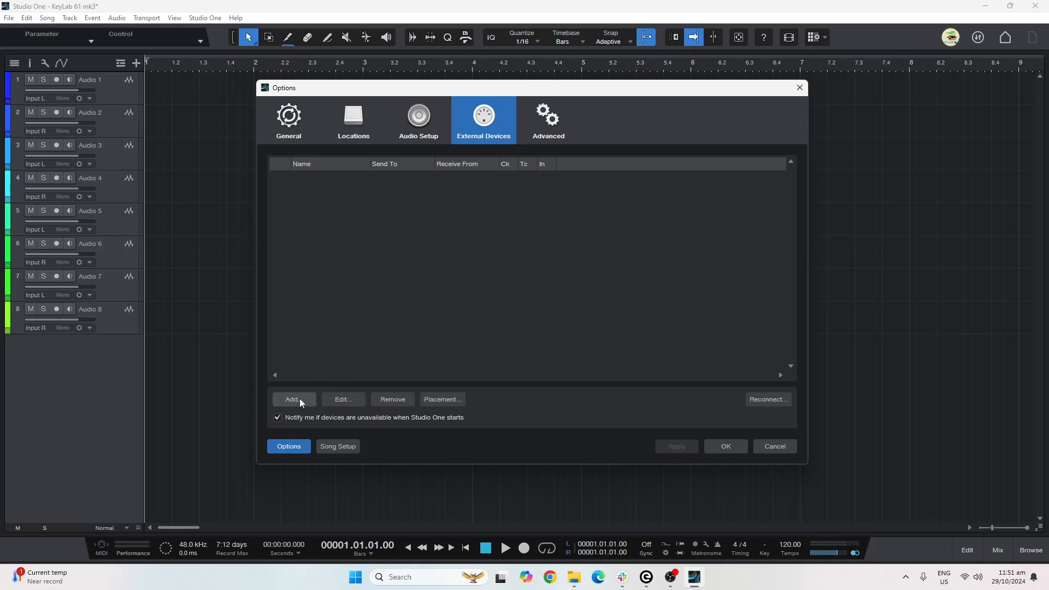
Add a new external device and choose the Mackie Control model.
{"action": "left_click", "coordinate": [294, 400]}
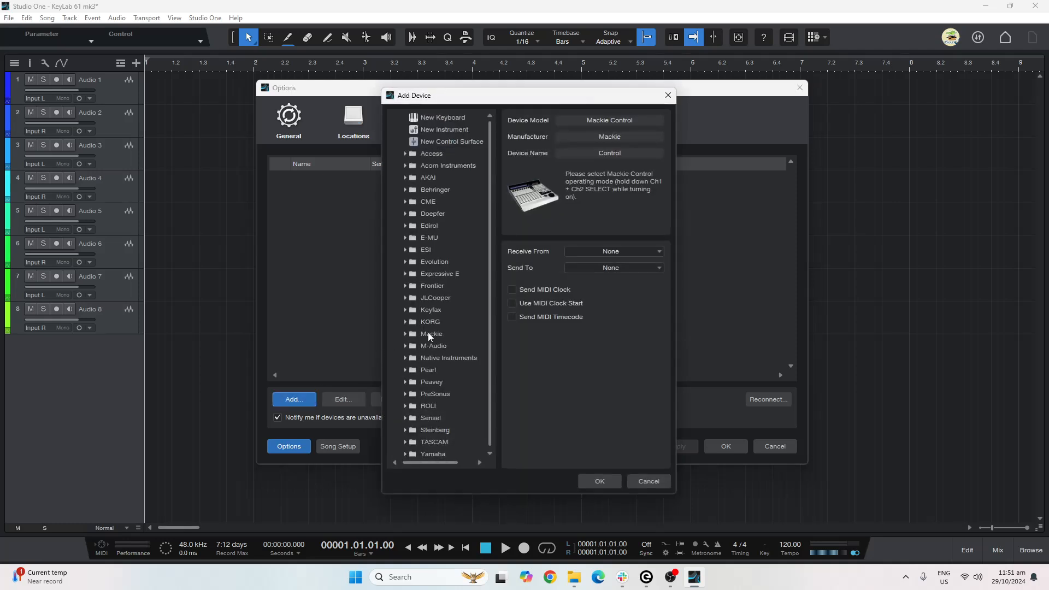
{"action": "left_click", "coordinate": [430, 333]}
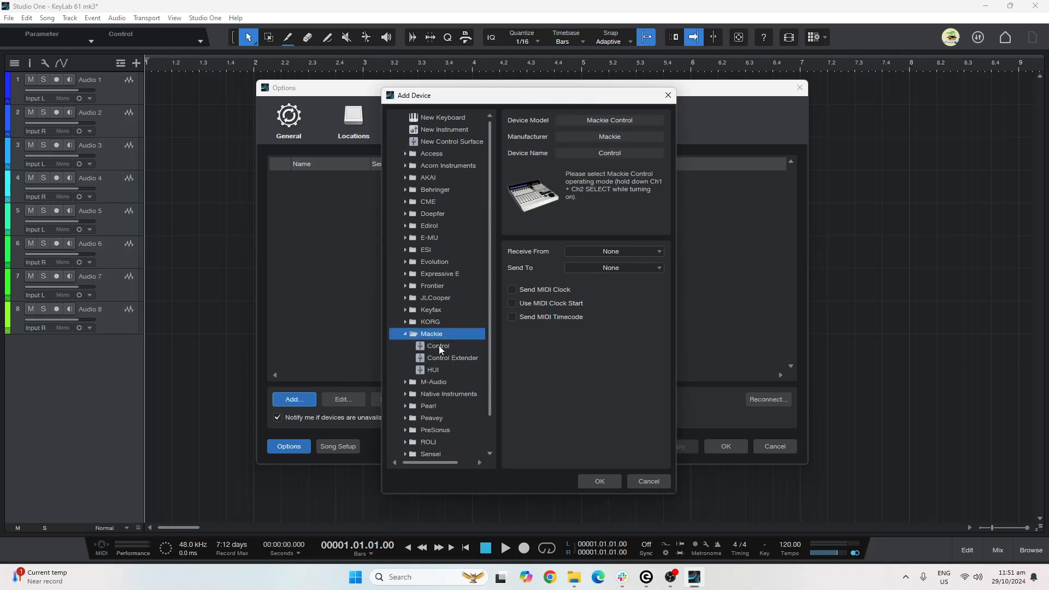
{"action": "left_click", "coordinate": [437, 345]}
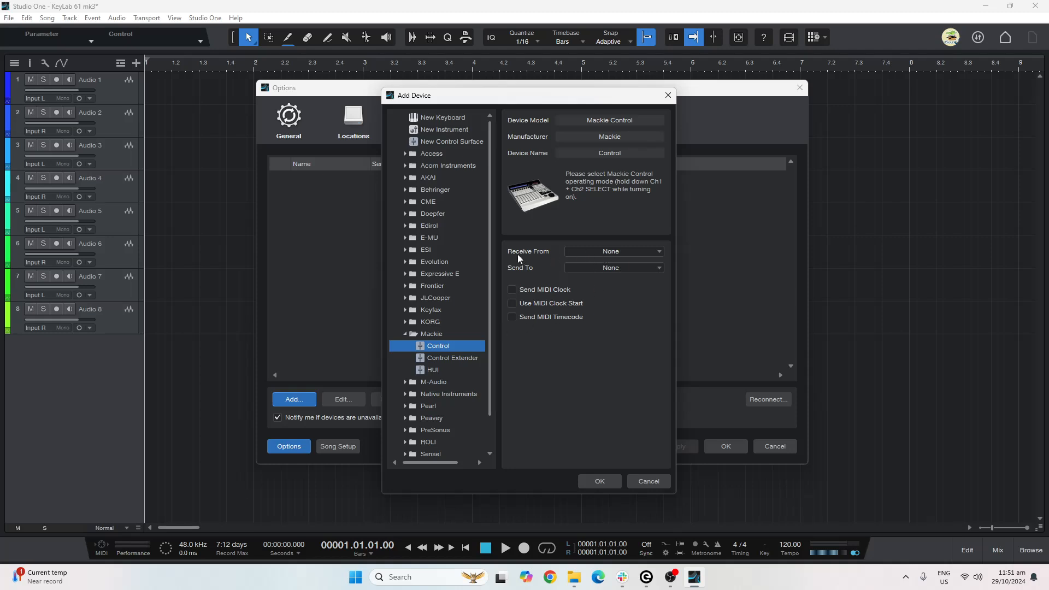
{"action": "mouse_move", "coordinate": [541, 263]}
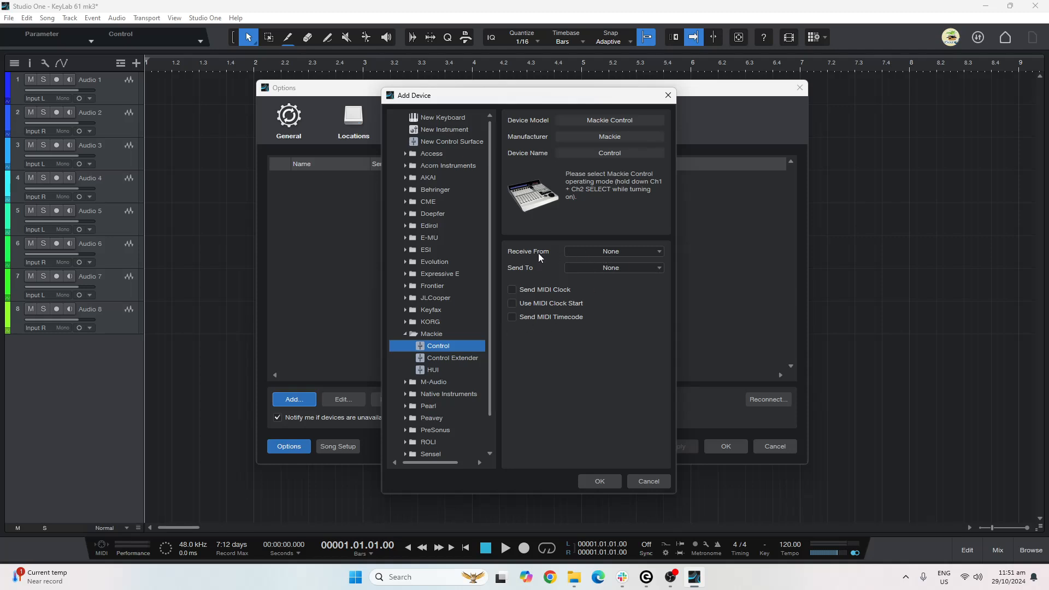
Set Receive From and Send To to KeyLab 61 mk3 DAW and confirm the device.
{"action": "left_click", "coordinate": [612, 251]}
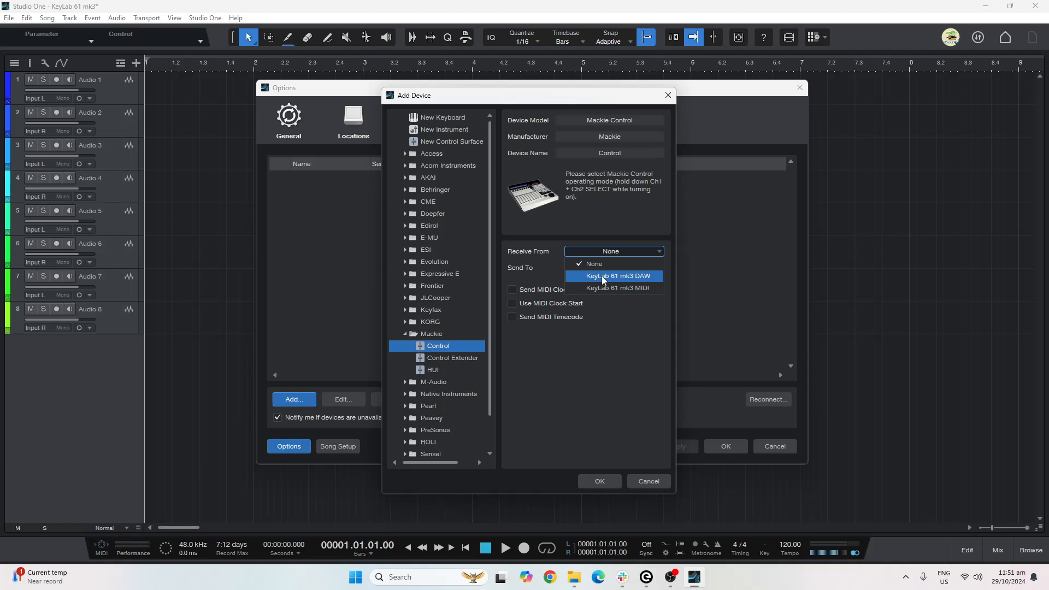
{"action": "mouse_move", "coordinate": [596, 279]}
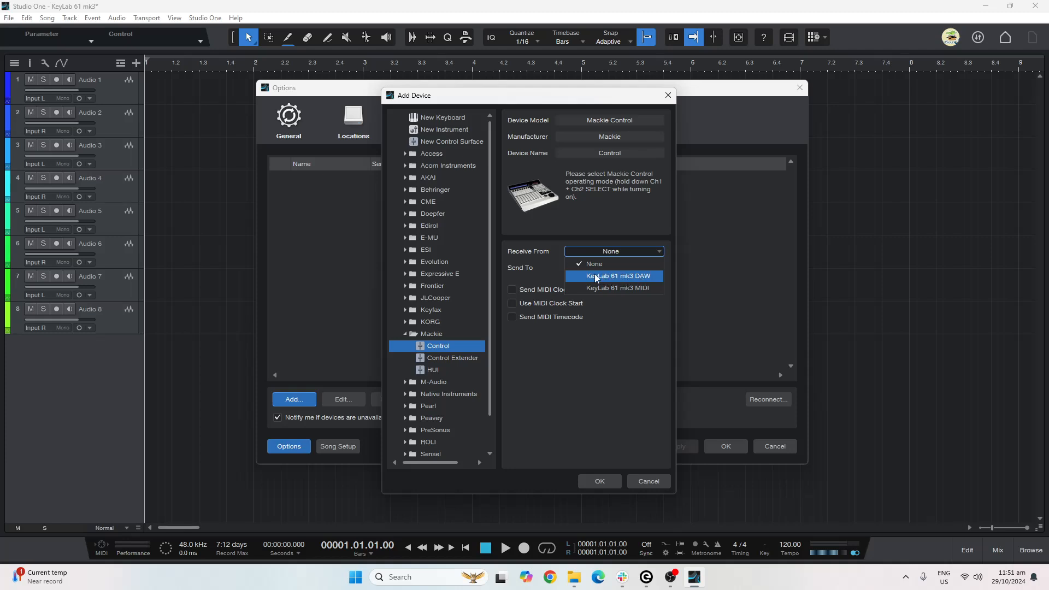
{"action": "left_click", "coordinate": [617, 276]}
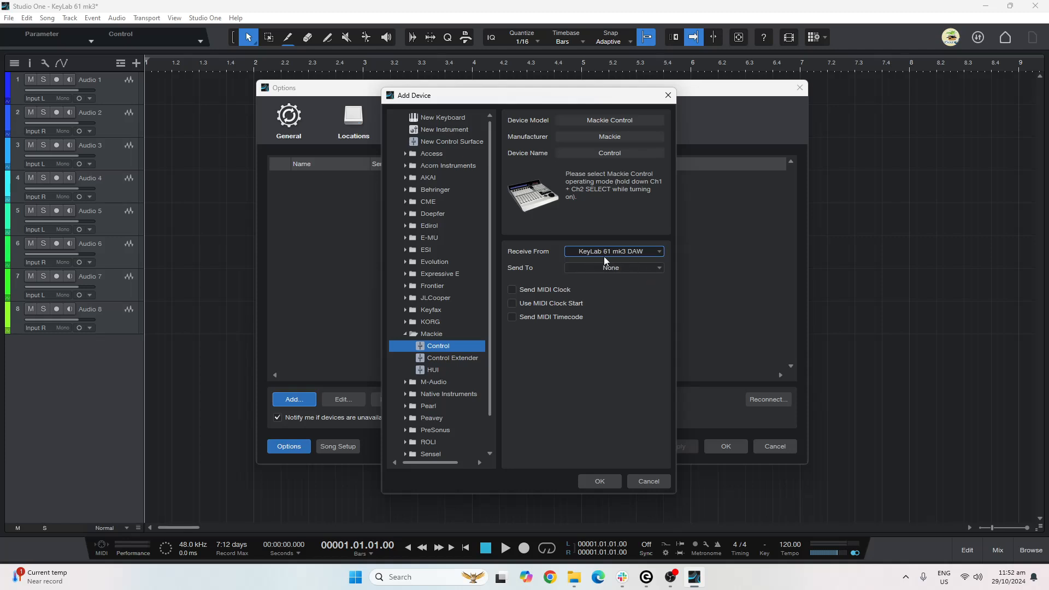
{"action": "left_click", "coordinate": [614, 267]}
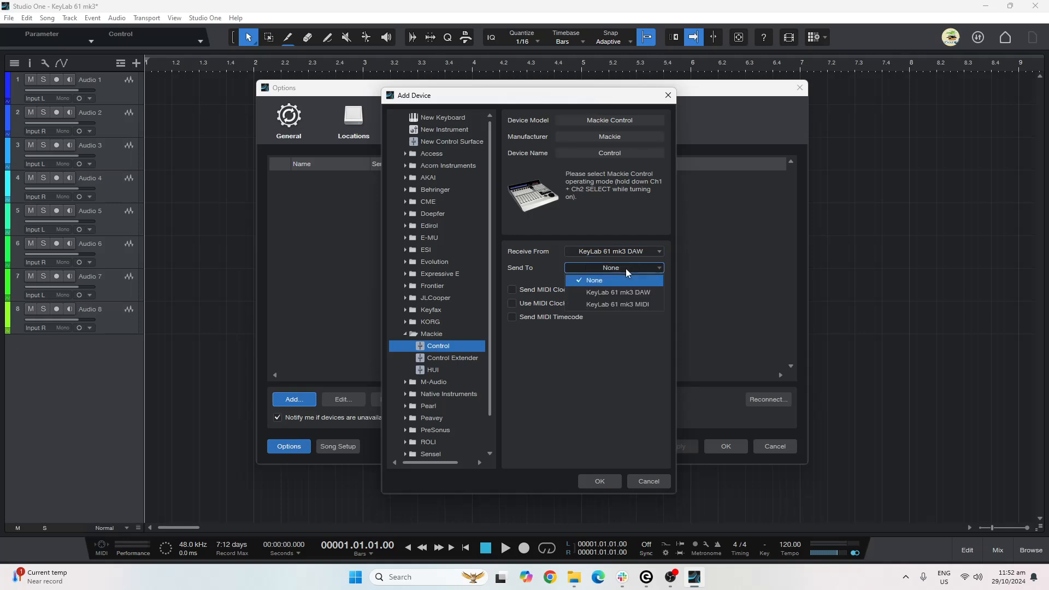
{"action": "mouse_move", "coordinate": [617, 292]}
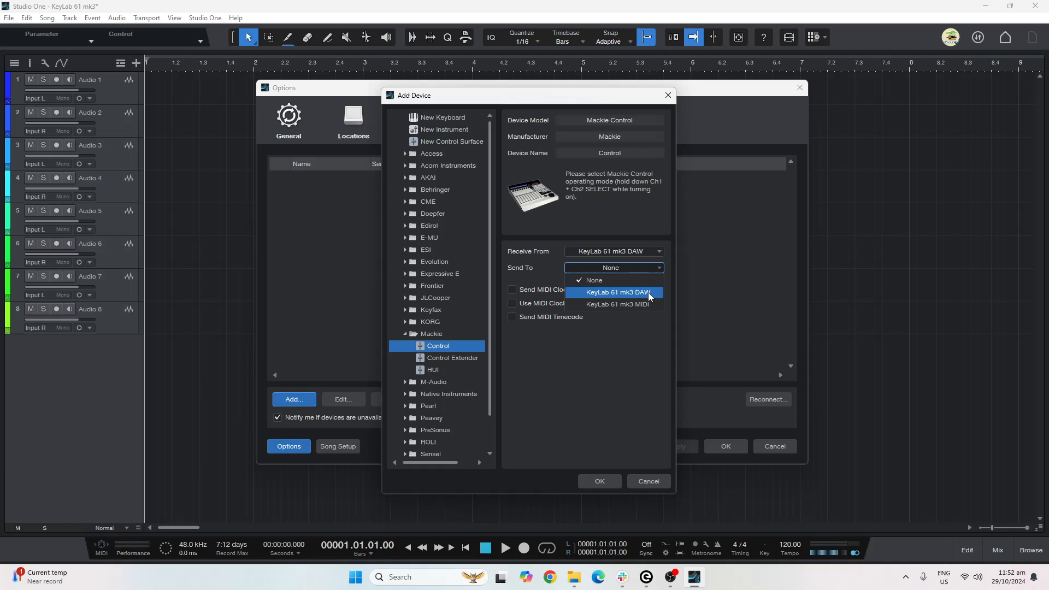
{"action": "left_click", "coordinate": [614, 292]}
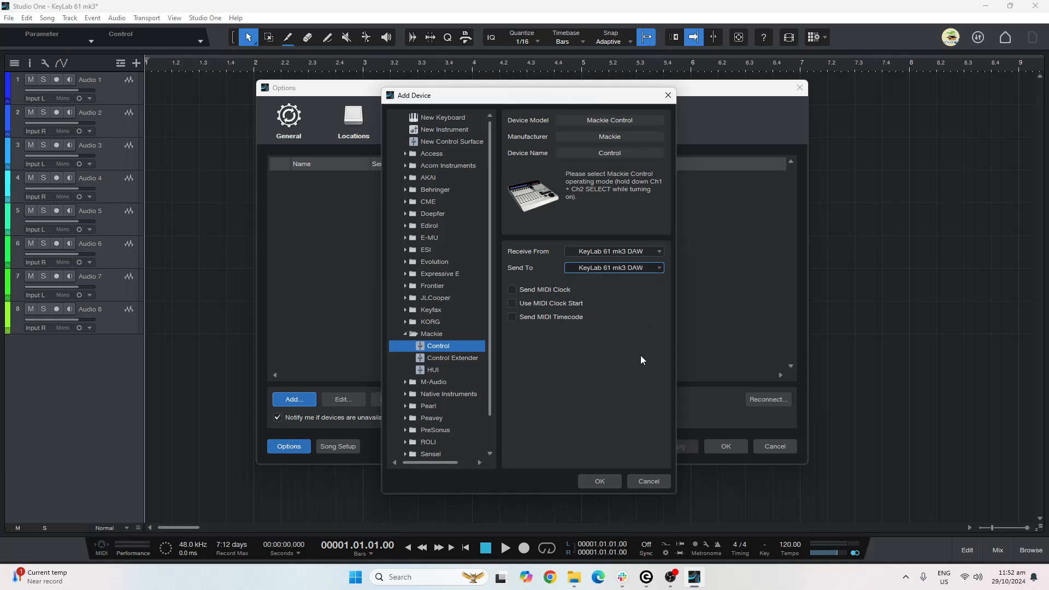
{"action": "left_click", "coordinate": [598, 480]}
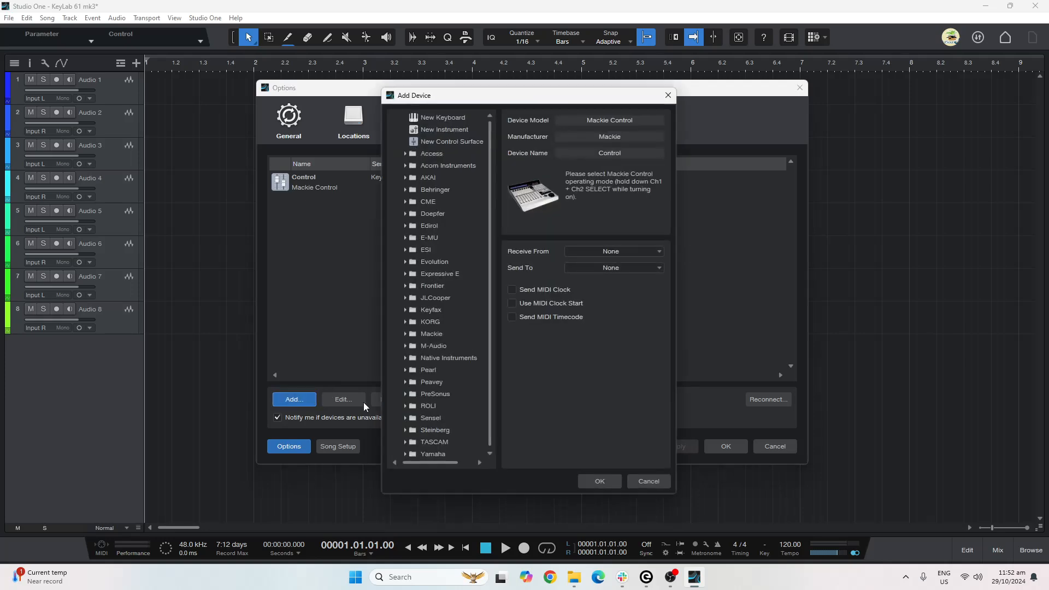
{"action": "mouse_move", "coordinate": [433, 134]}
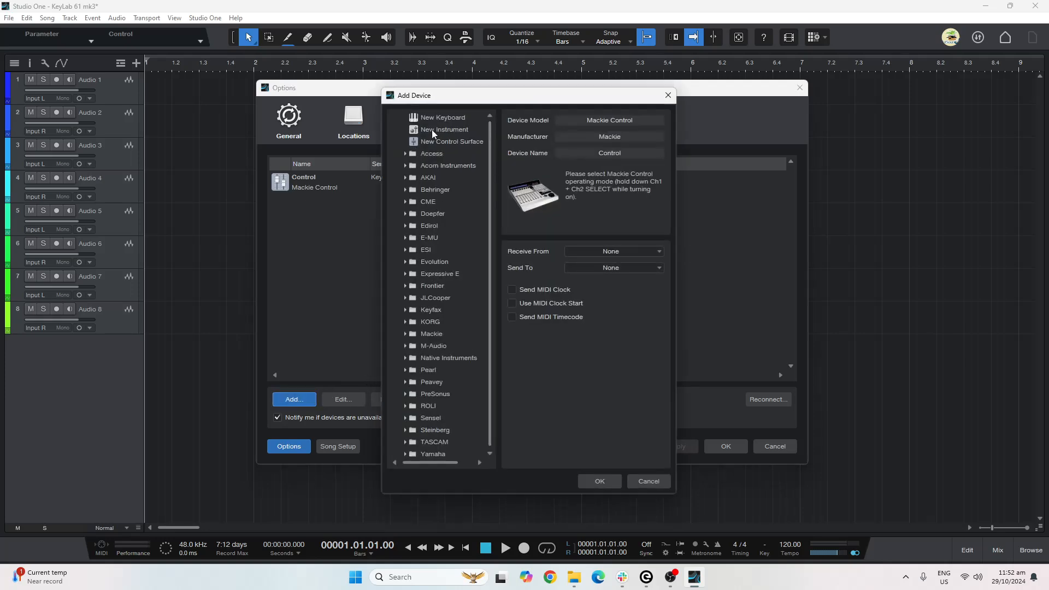
Start a New Keyboard device named Arturia KeyLab.
{"action": "left_click", "coordinate": [443, 117]}
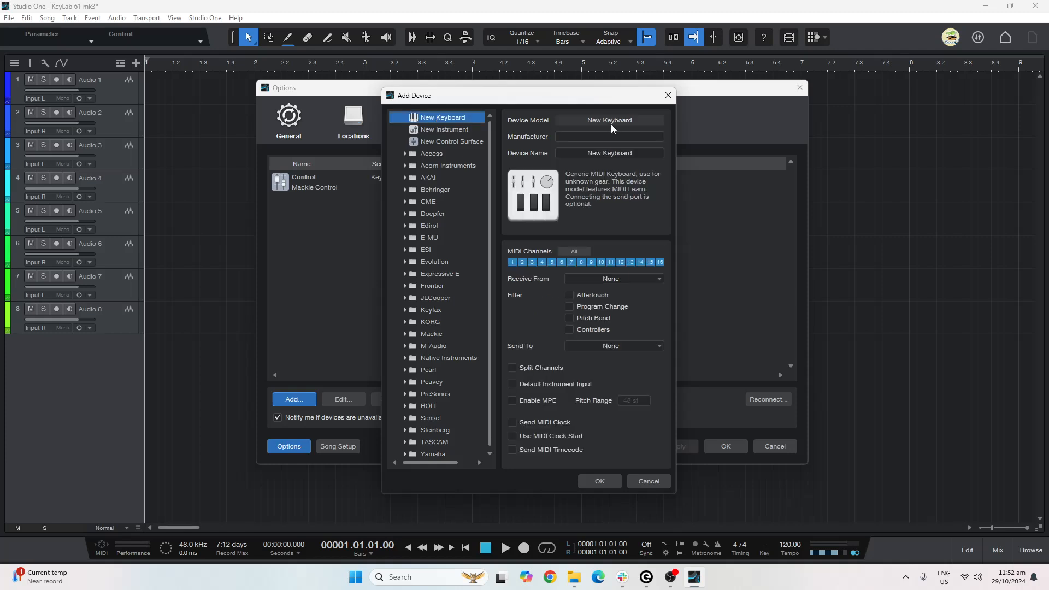
{"action": "left_click", "coordinate": [610, 137]}
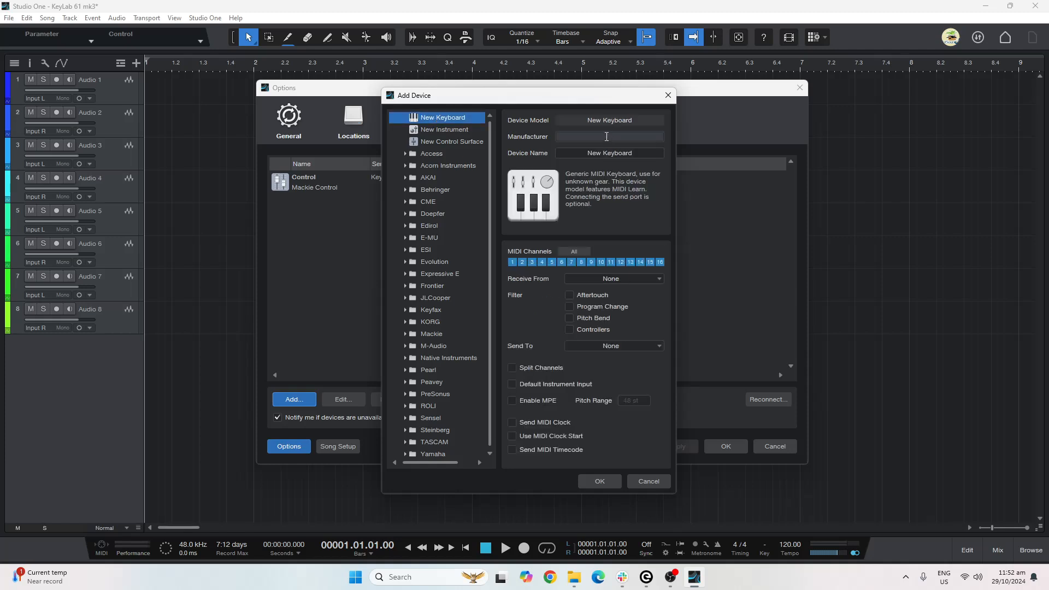
{"action": "type", "text": "A"}
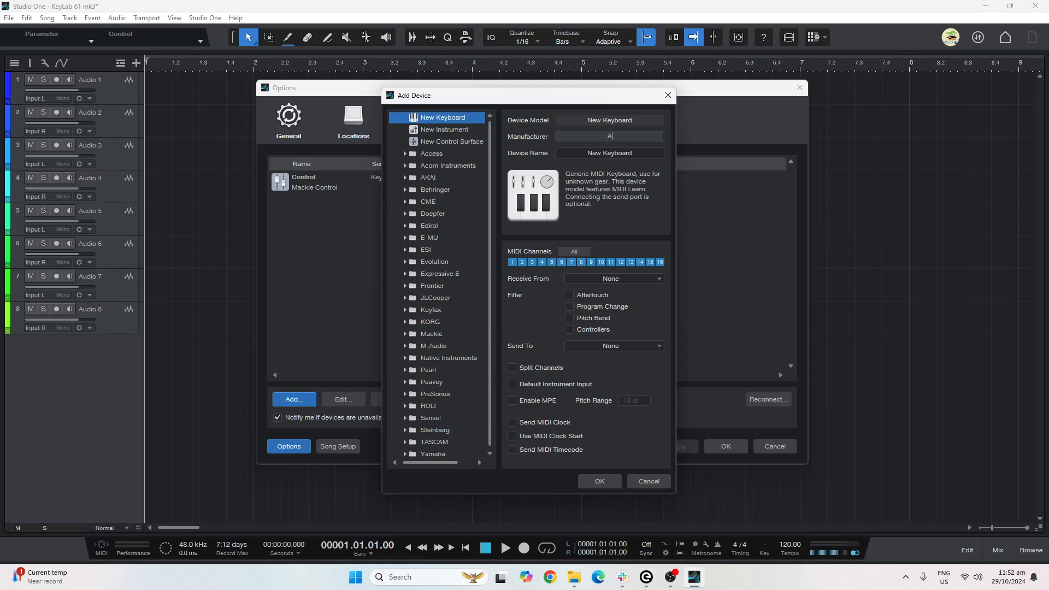
{"action": "type", "text": "rturia"}
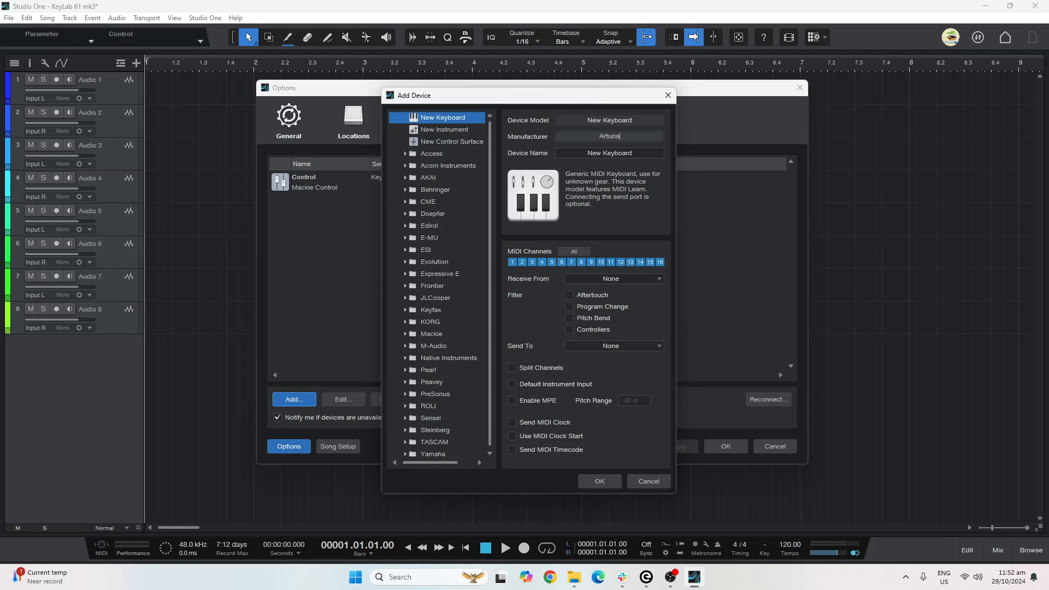
{"action": "type", "text": "KeyLab 61 mk3"}
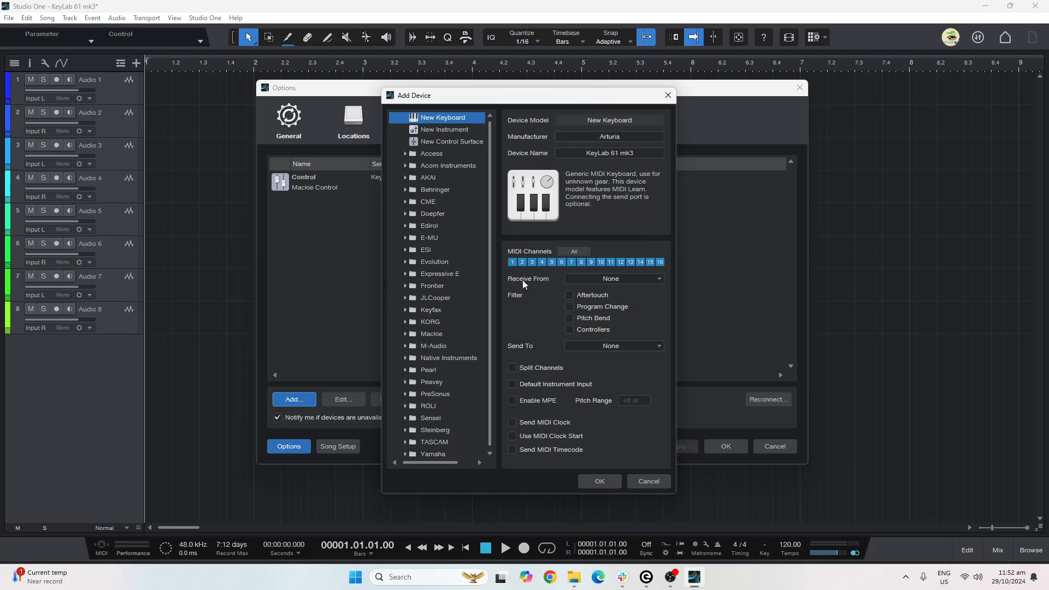
Set the keyboard's Receive From and Send To to KeyLab 61 mk3 MIDI and confirm.
{"action": "left_click", "coordinate": [614, 279]}
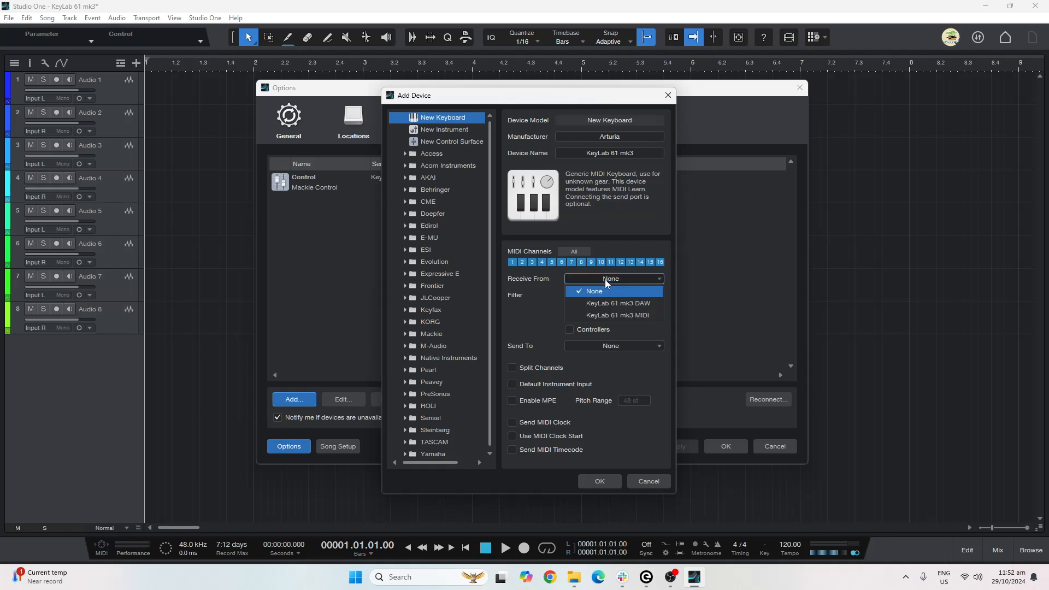
{"action": "left_click", "coordinate": [617, 315]}
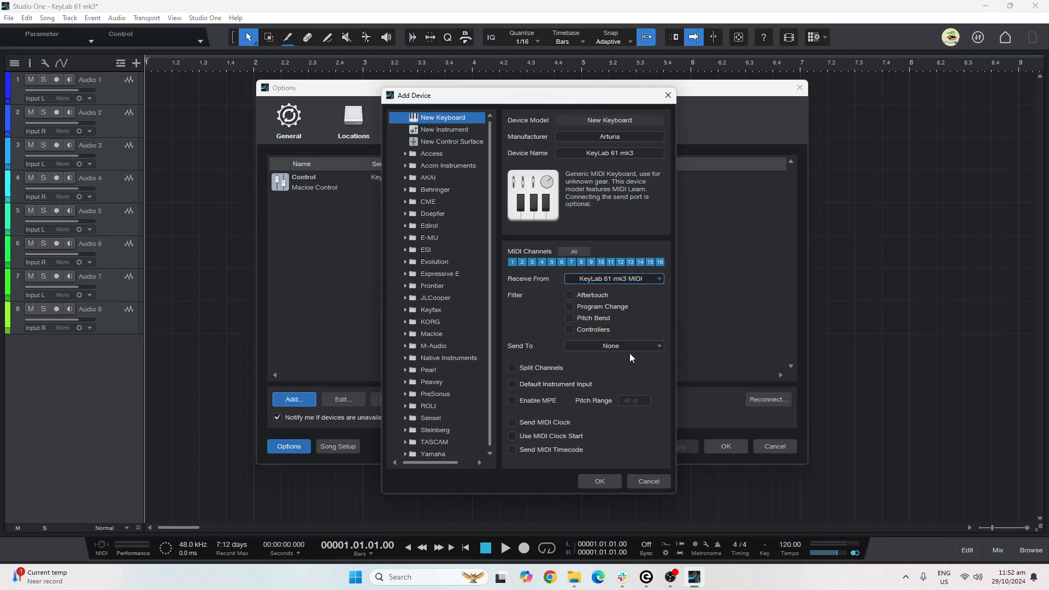
{"action": "left_click", "coordinate": [613, 345]}
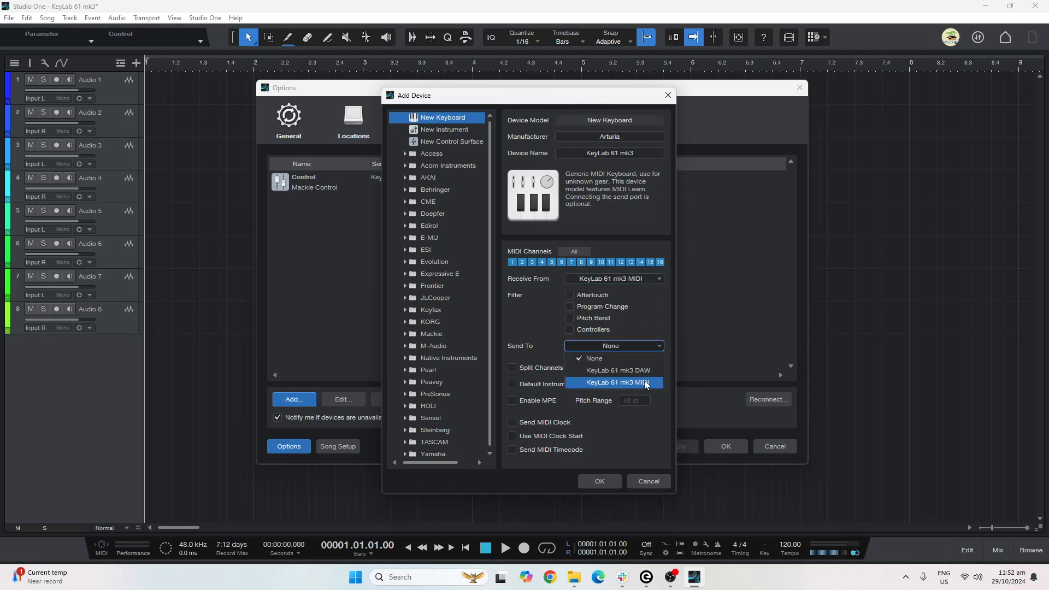
{"action": "left_click", "coordinate": [617, 382]}
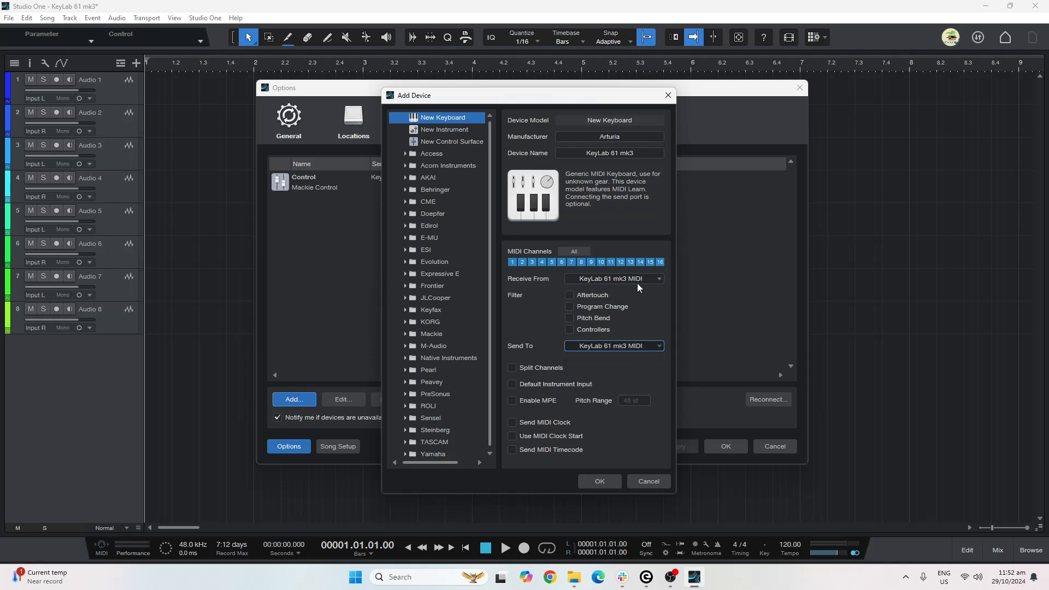
{"action": "left_click", "coordinate": [599, 481]}
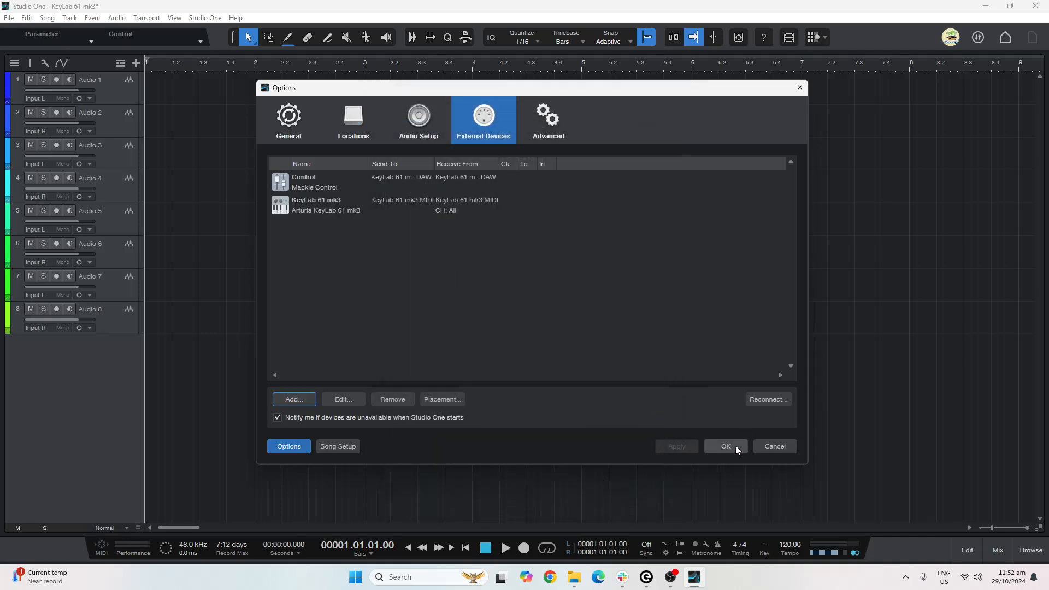
Apply the device setup, close settings and show the mixer below the tracks.
{"action": "left_click", "coordinate": [725, 446]}
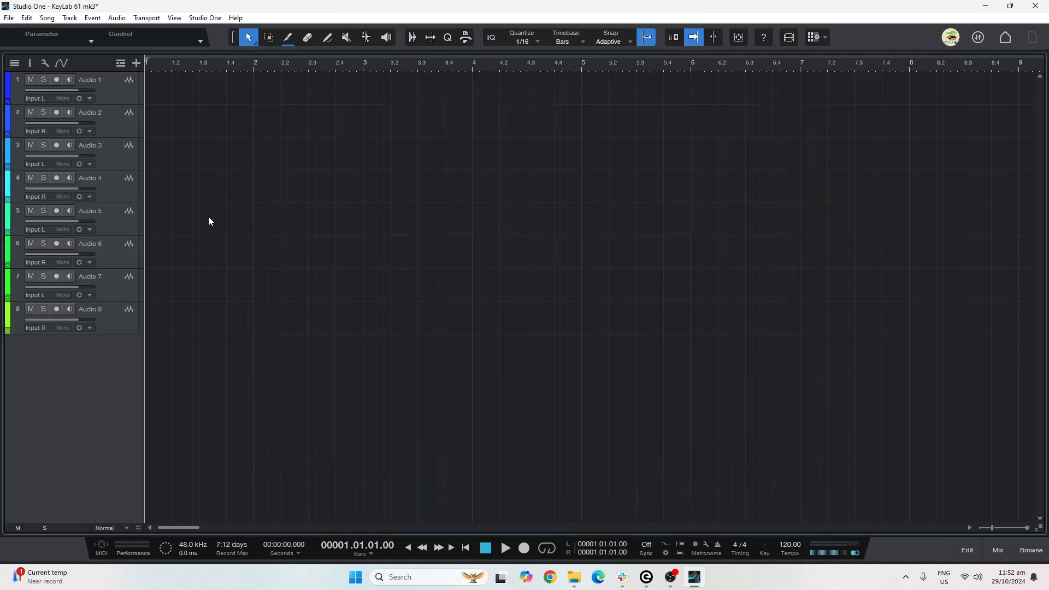
{"action": "left_click", "coordinate": [997, 550]}
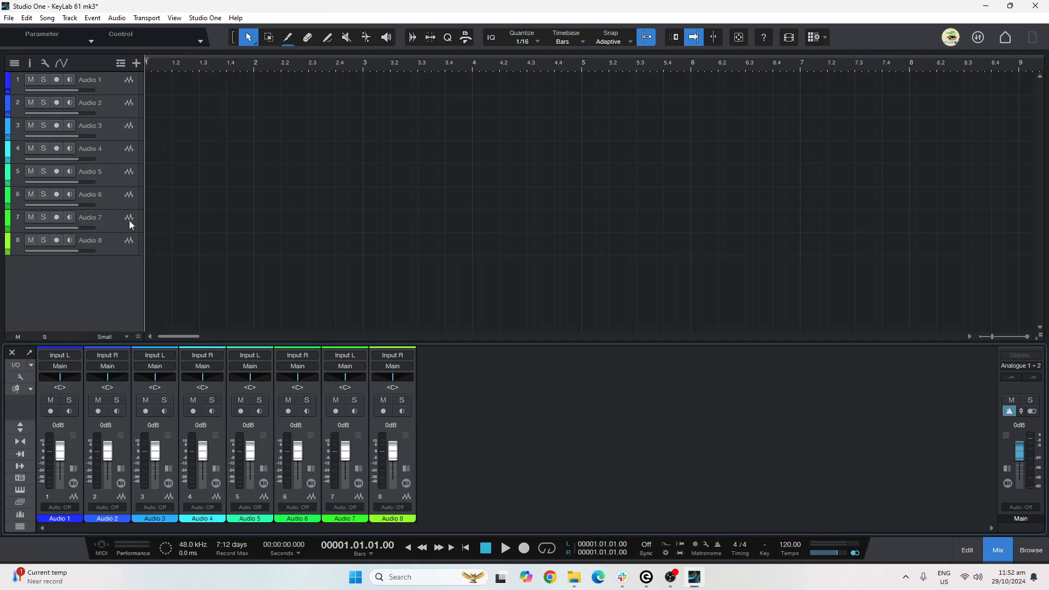
{"action": "mouse_move", "coordinate": [112, 221]}
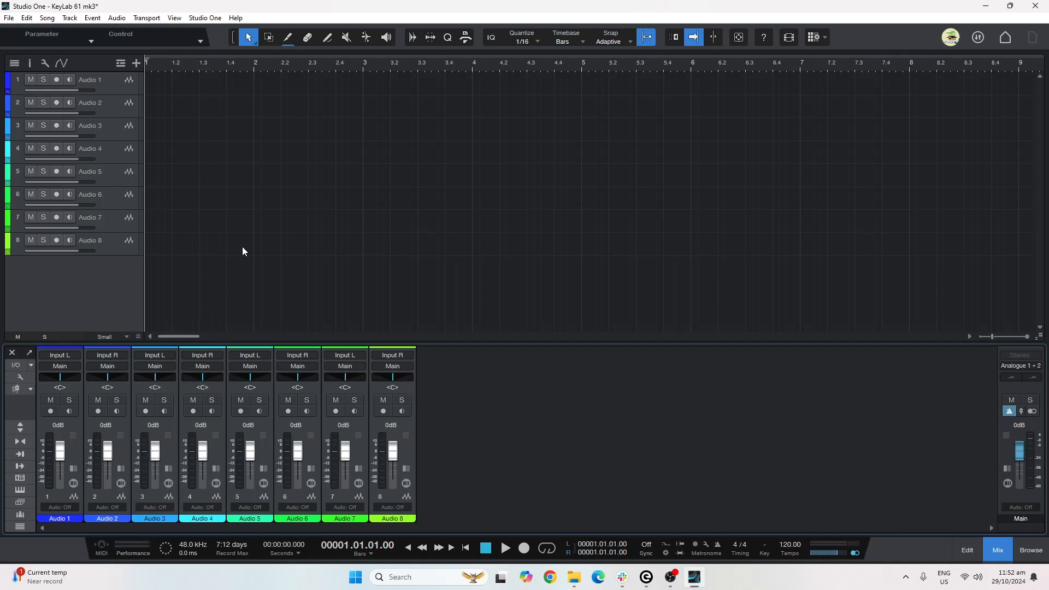
Pull the Audio 1–7 channel faders down to -oo from the KeyLab's Mackie faders.
{"action": "left_click_drag", "start_coordinate": [58, 444], "coordinate": [58, 465]}
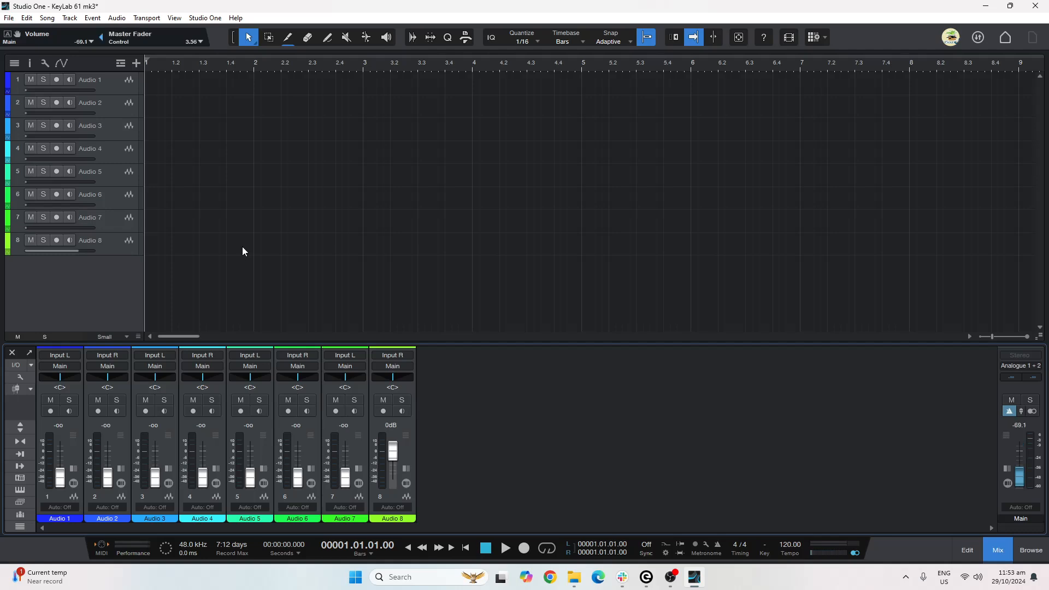
{"action": "left_click_drag", "start_coordinate": [1020, 469], "coordinate": [1020, 455]}
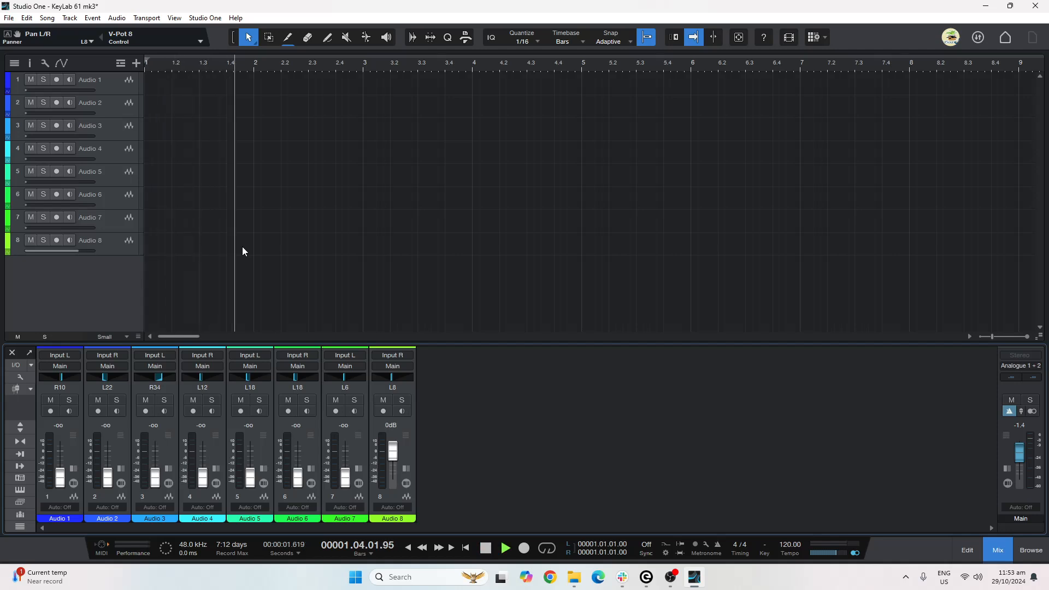
Stop playback, return to the song start and play again from the transport.
{"action": "left_click", "coordinate": [505, 547]}
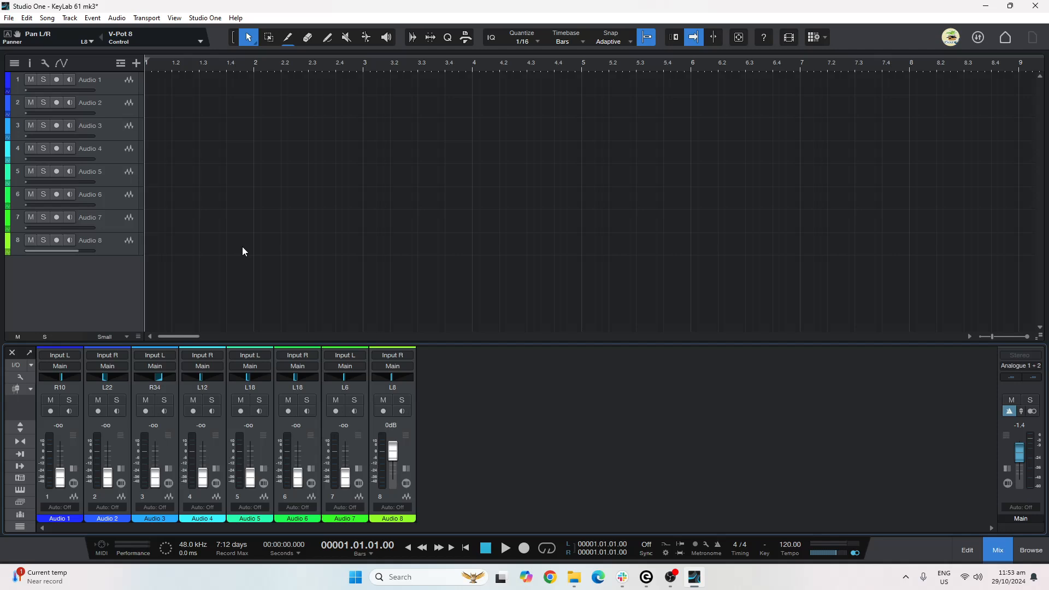
{"action": "left_click", "coordinate": [505, 547]}
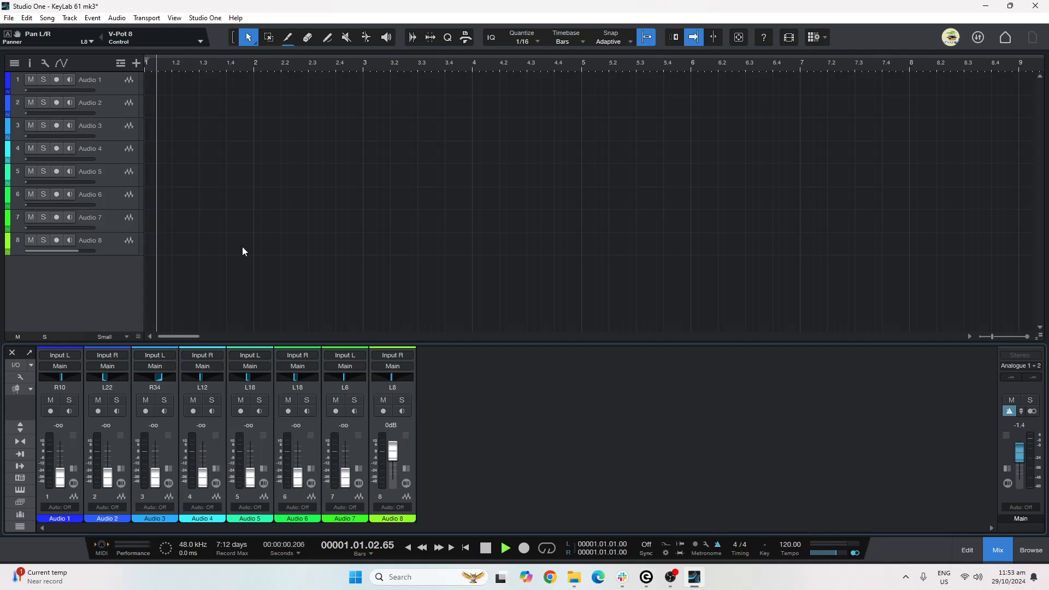